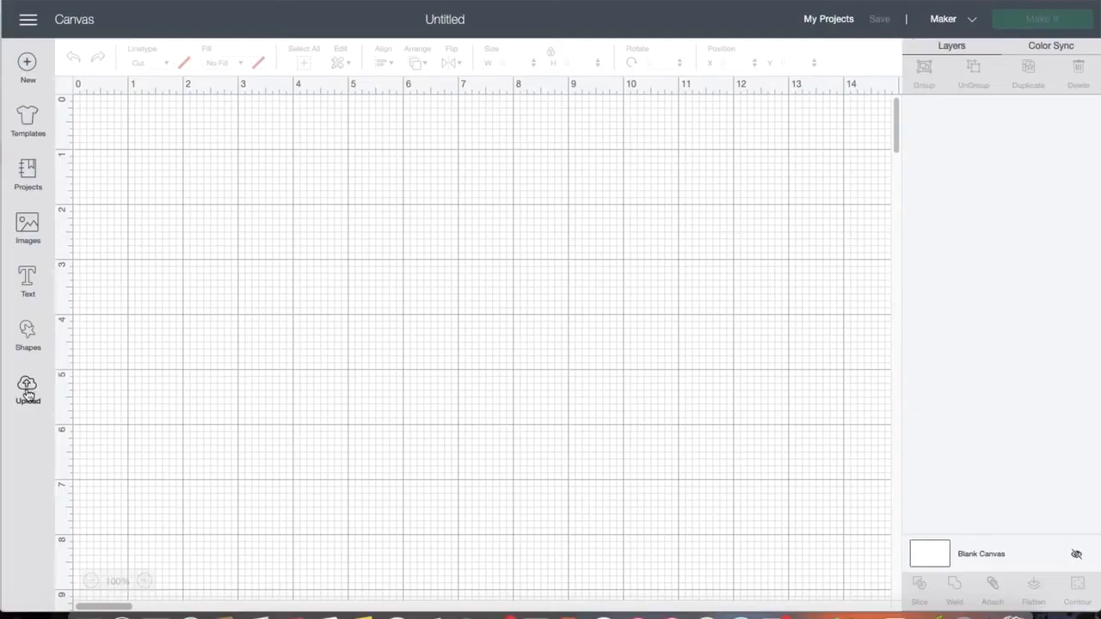
Upload the X.svg template file from Downloads as a new image.
left_click(27, 389)
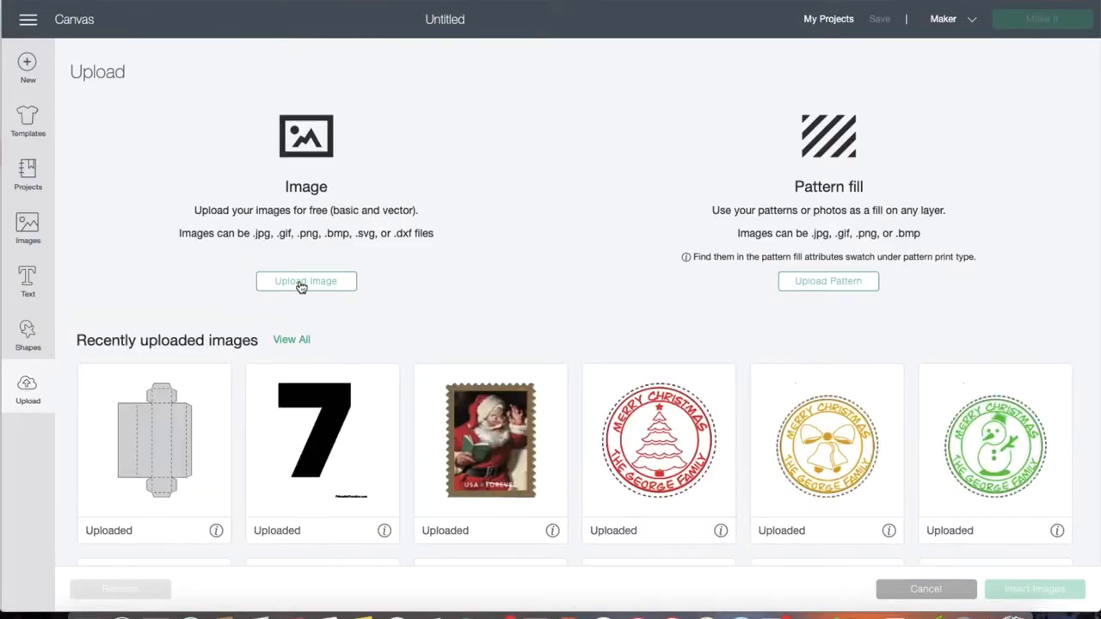
left_click(306, 282)
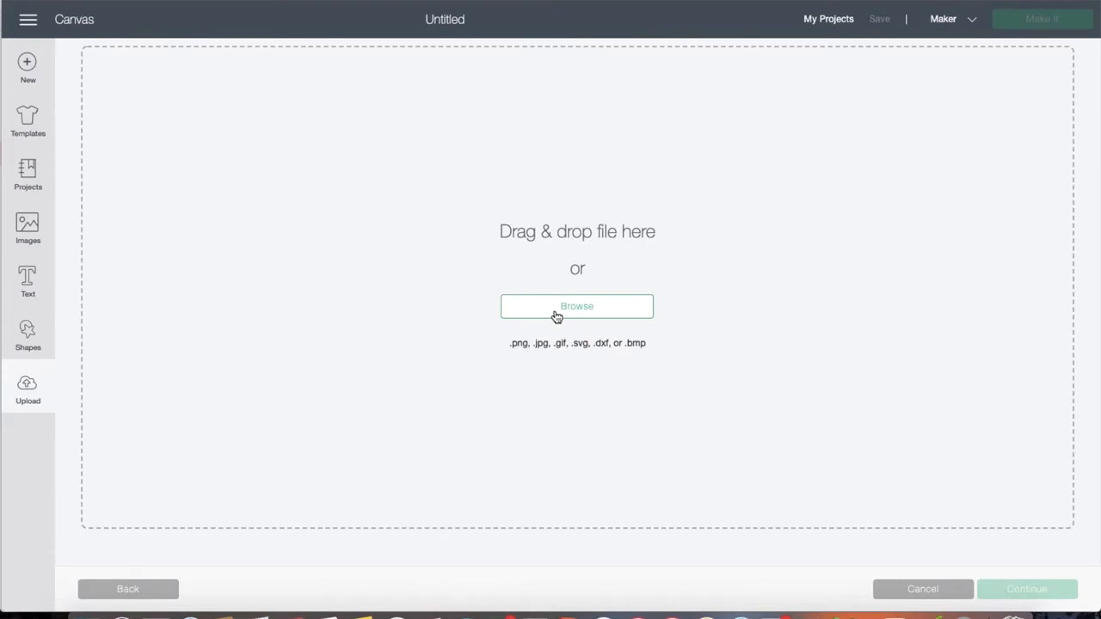
left_click(576, 307)
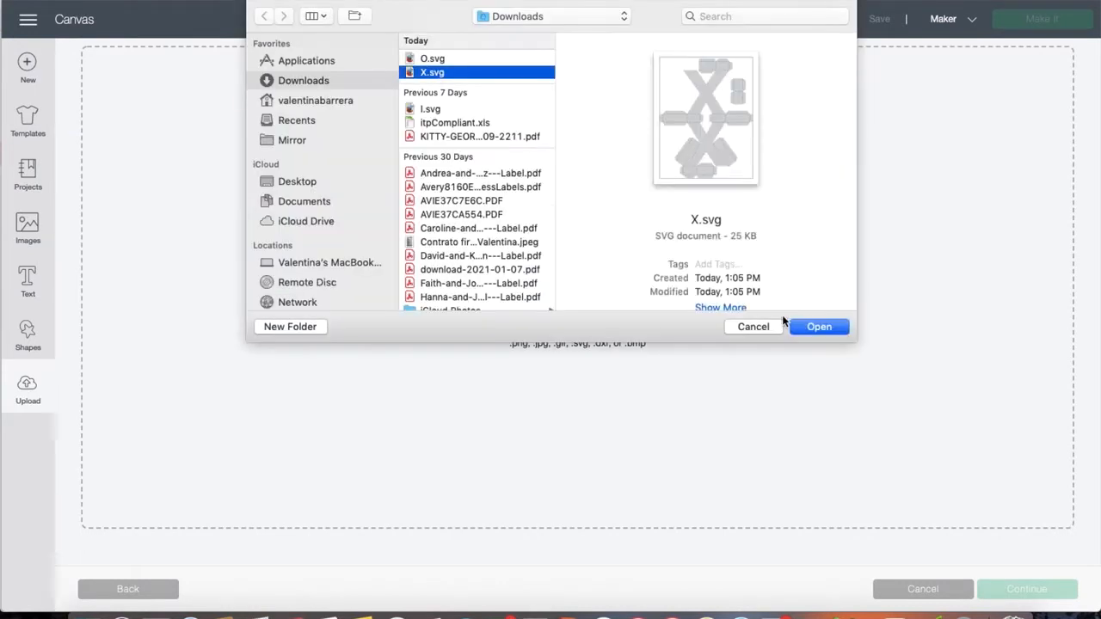
left_click(819, 327)
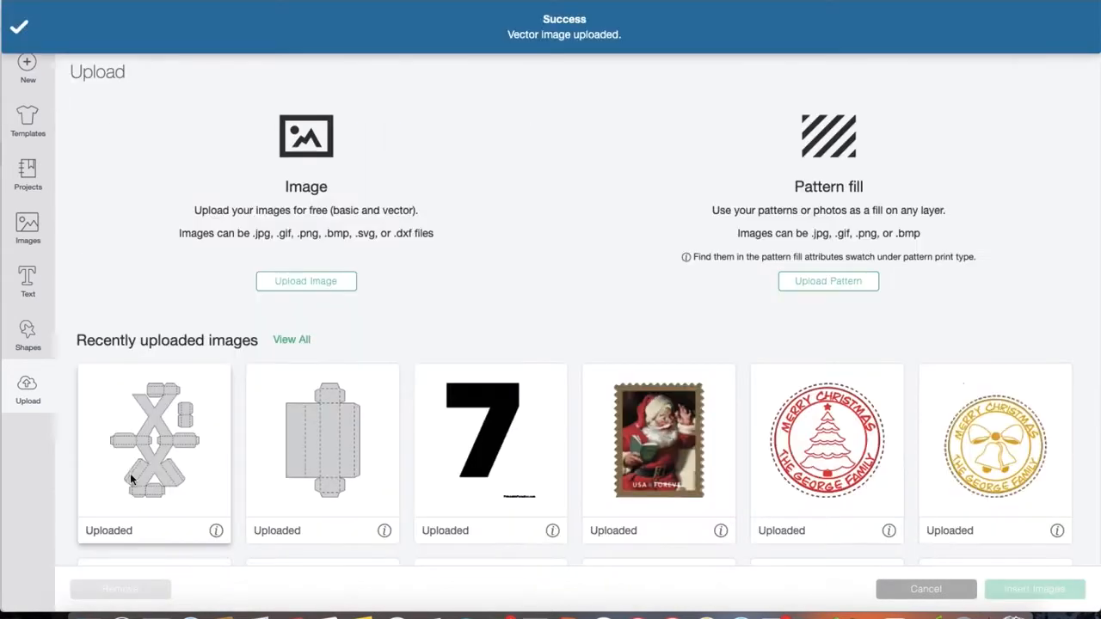
Insert the newly uploaded X template onto the canvas.
left_click(155, 438)
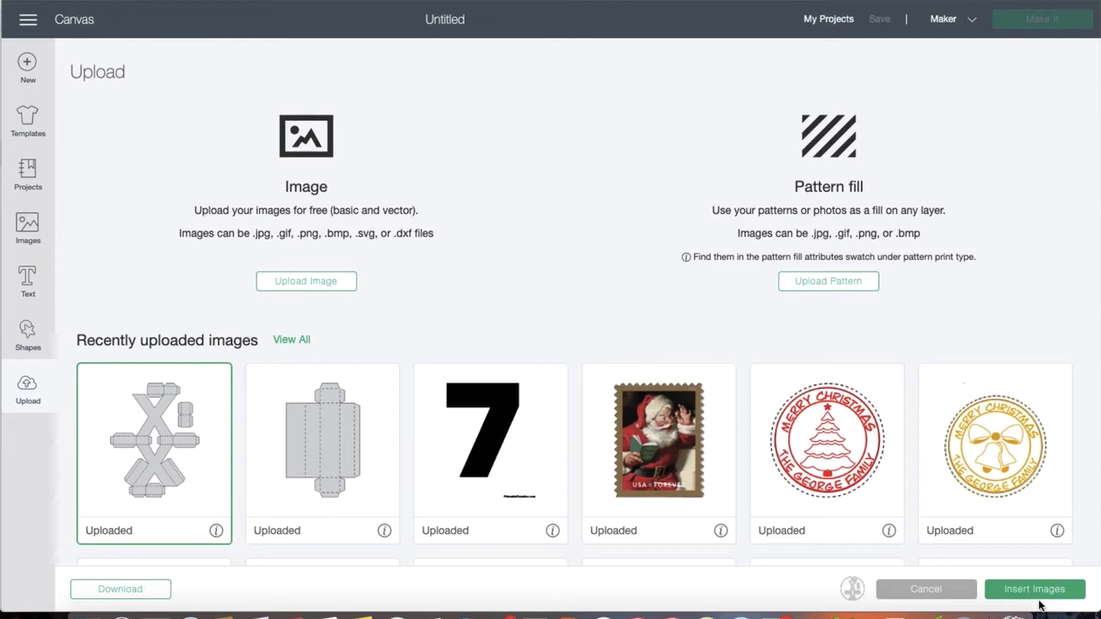
left_click(1034, 588)
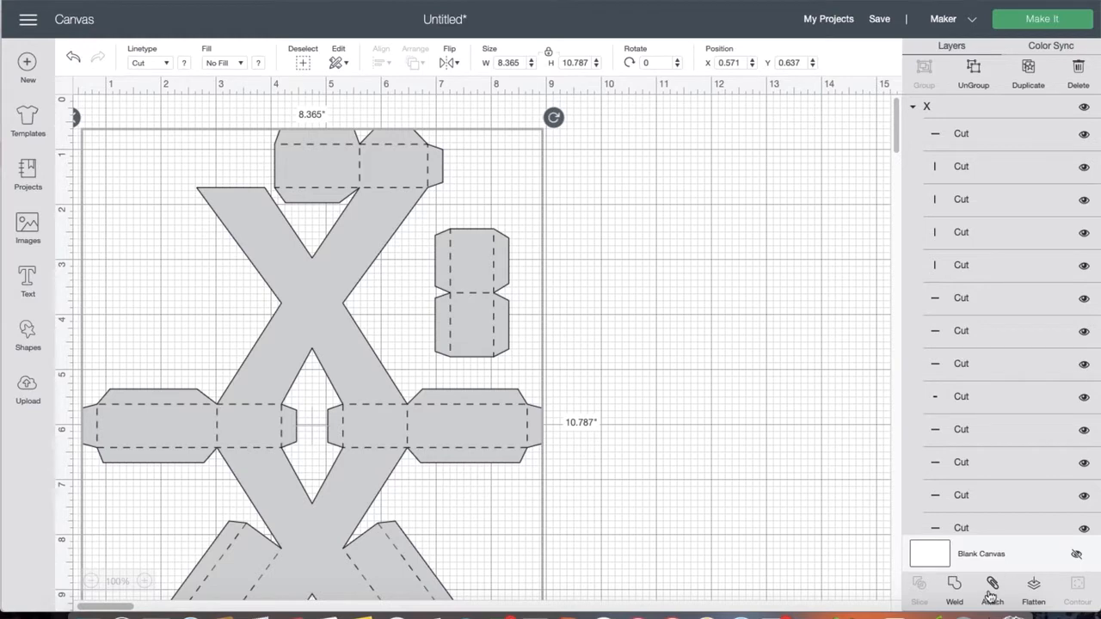
Send the design to Make and choose Medium Cardstock – 80 lb as base material.
left_click(991, 589)
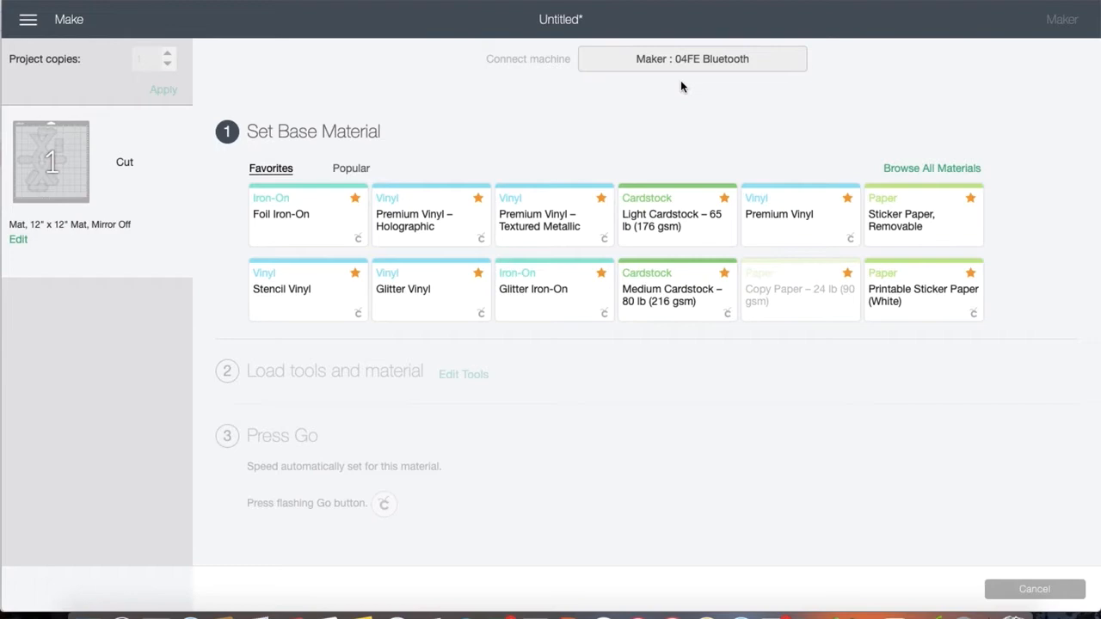
left_click(677, 290)
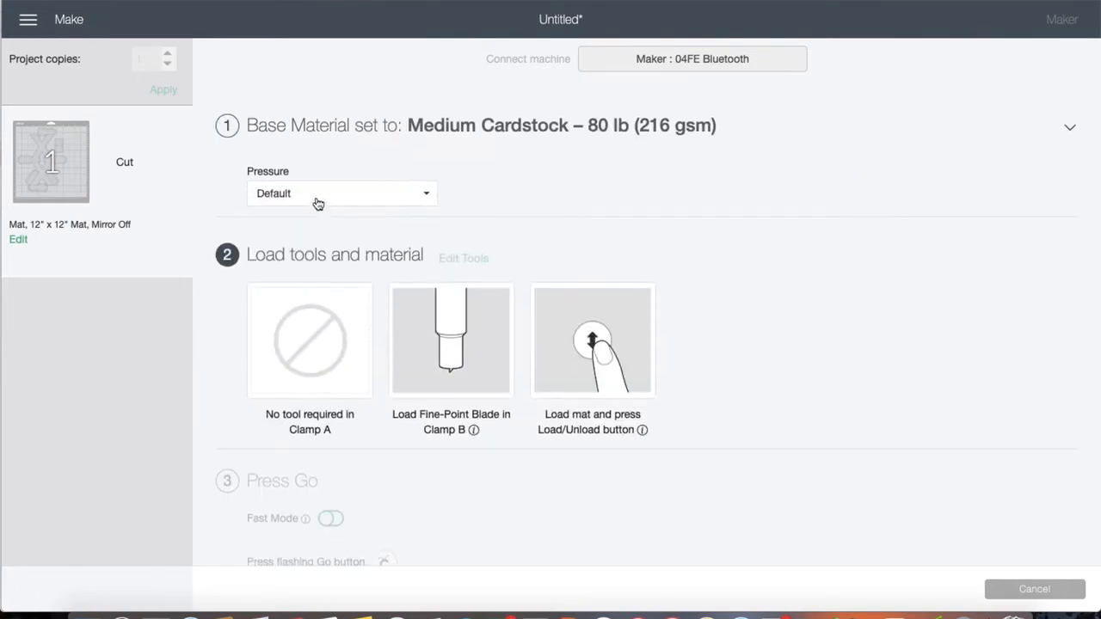